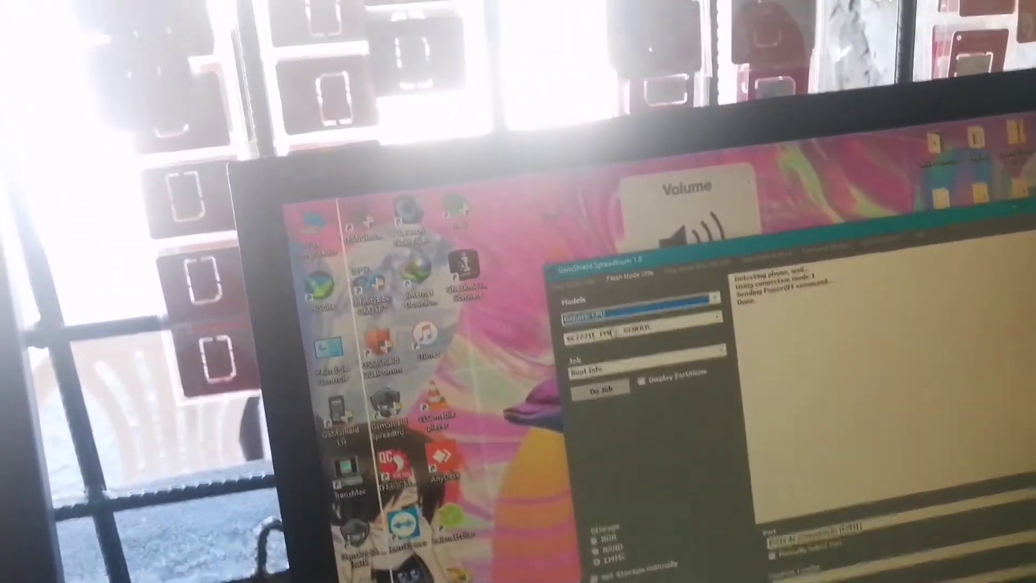
# Step: Select Remove FRP from the Job dropdown for the SC7731E EMMC generic model
pyautogui.click(634, 368)
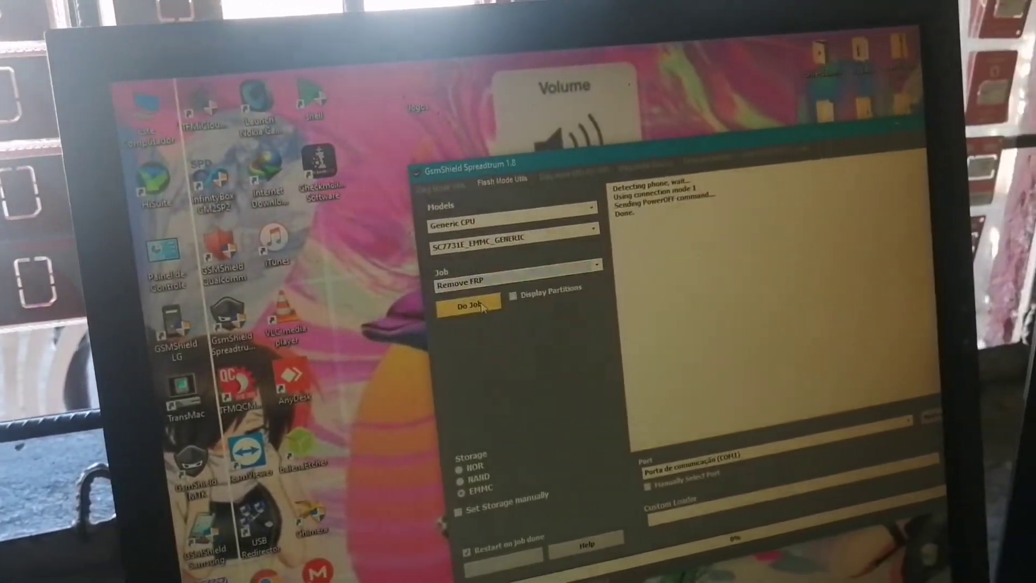
# Step: Run the Remove FRP job until the log reports Format OK and Done
pyautogui.click(467, 306)
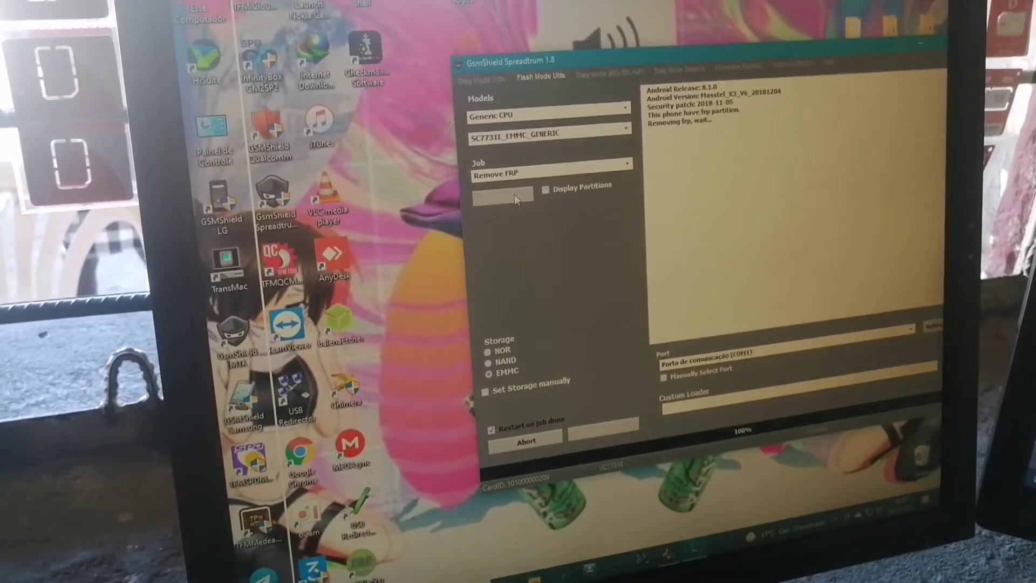
pyautogui.click(505, 185)
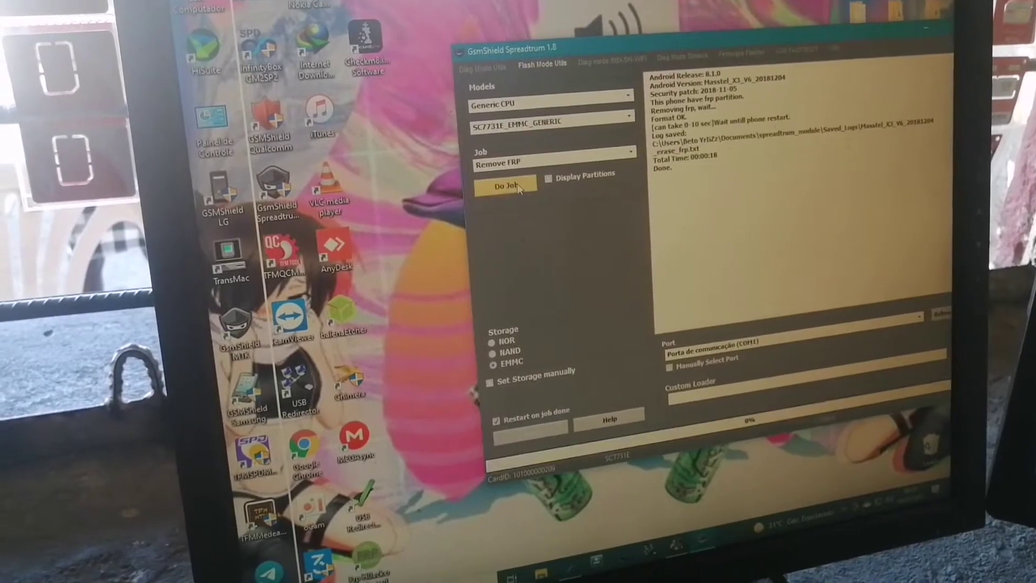